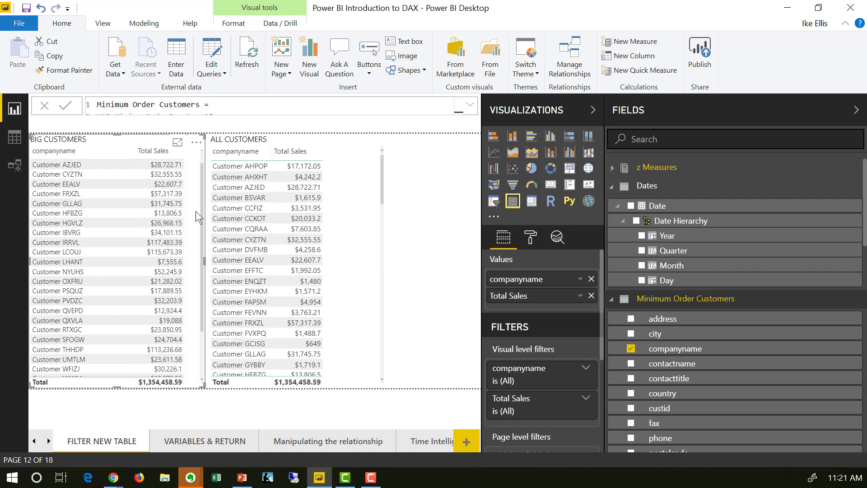
mouse_move(524, 285)
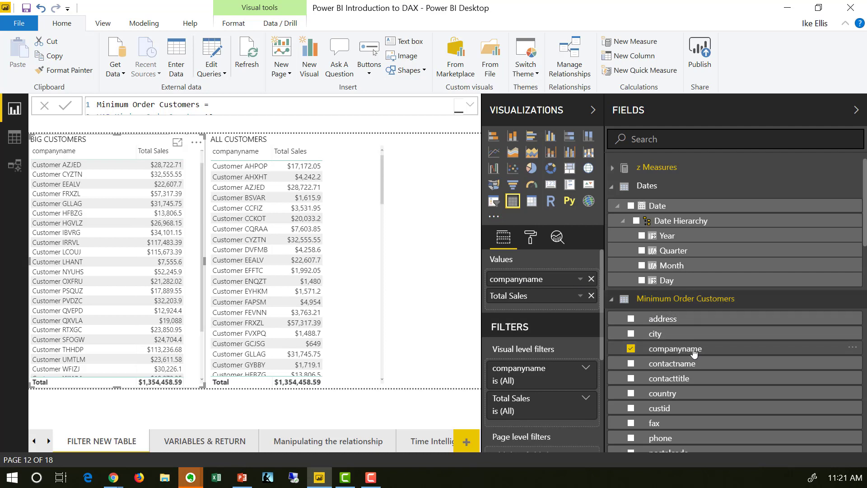
mouse_move(698, 298)
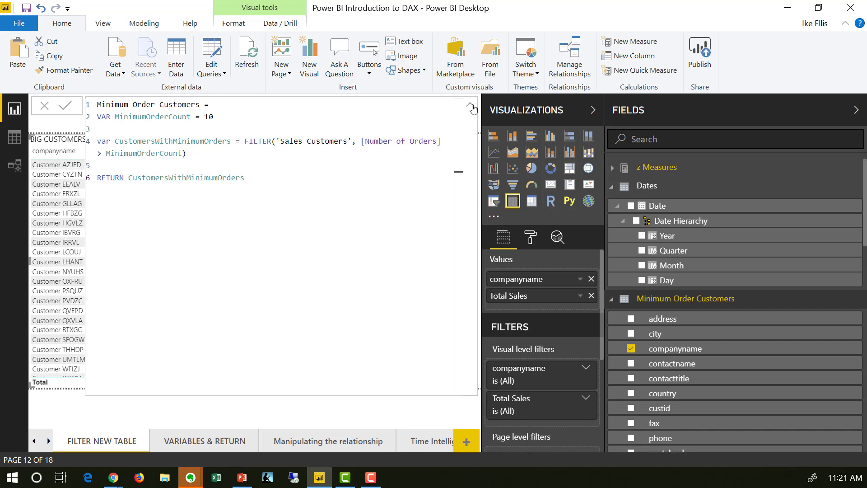
mouse_move(332, 190)
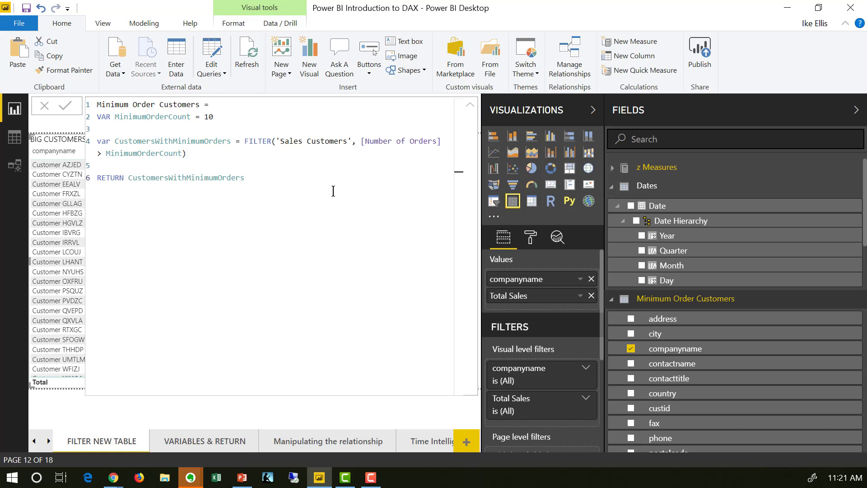
mouse_move(92, 109)
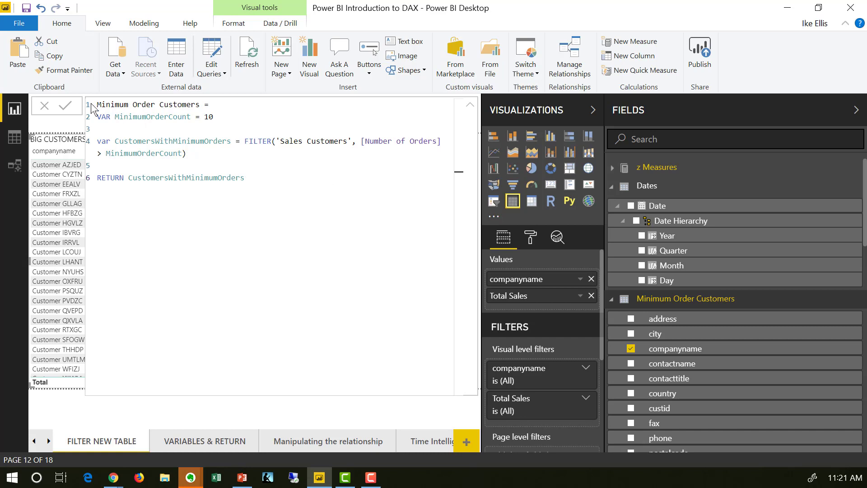
mouse_move(97, 109)
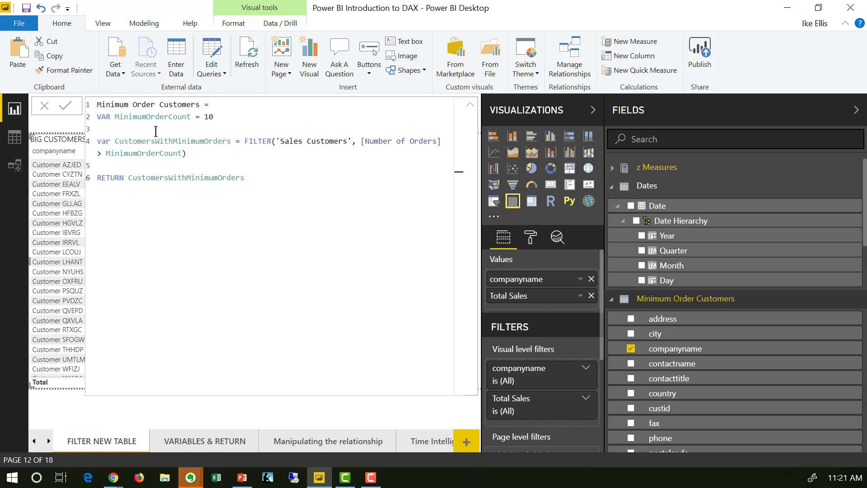
mouse_move(208, 130)
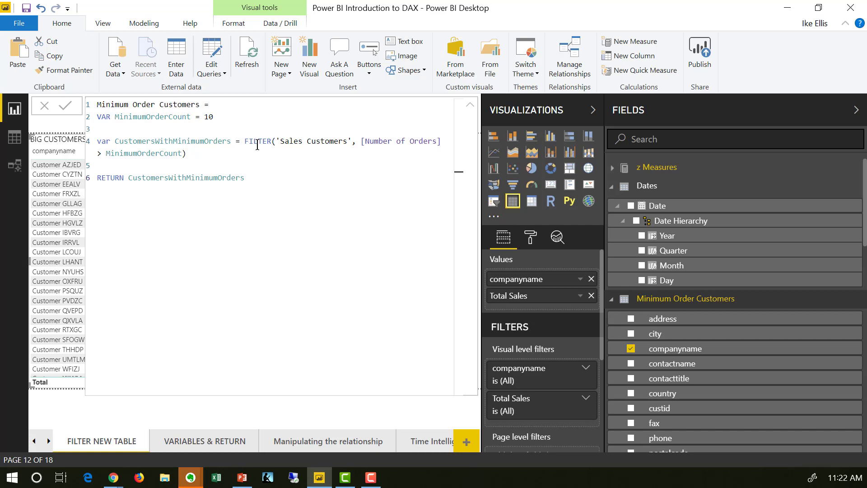
Highlight the FILTER function and the Number of Orders column reference in the expanded formula.
double_click(258, 141)
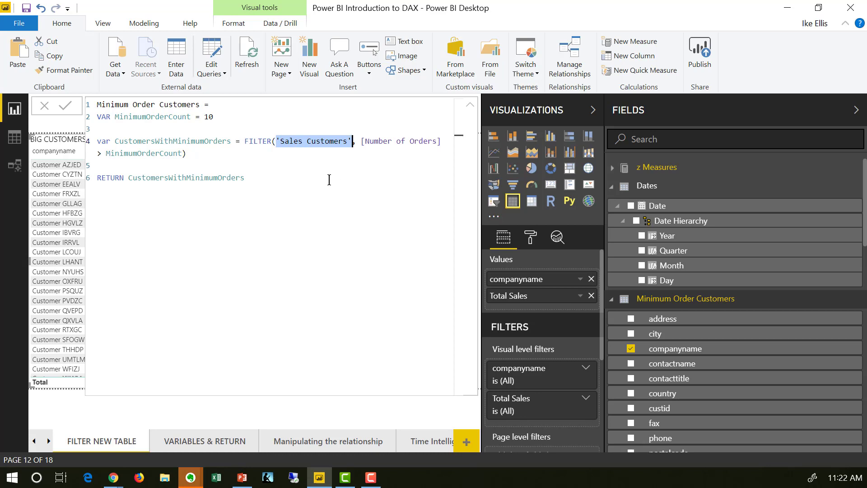
mouse_move(362, 141)
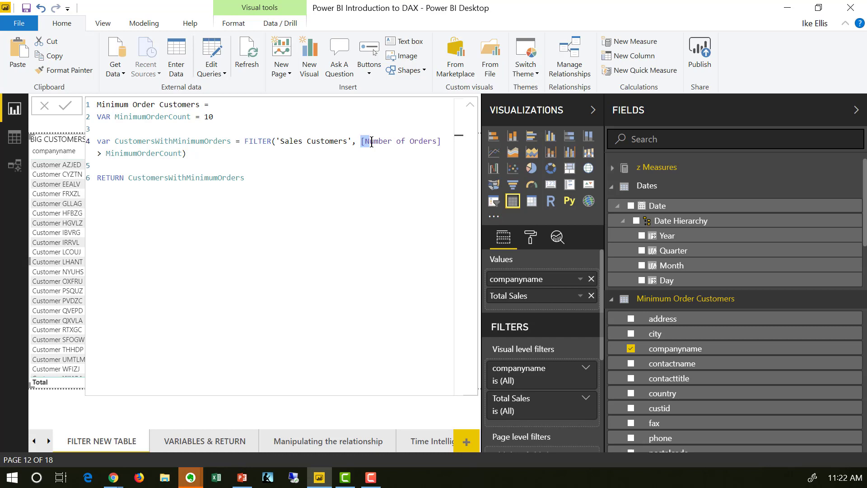
double_click(400, 141)
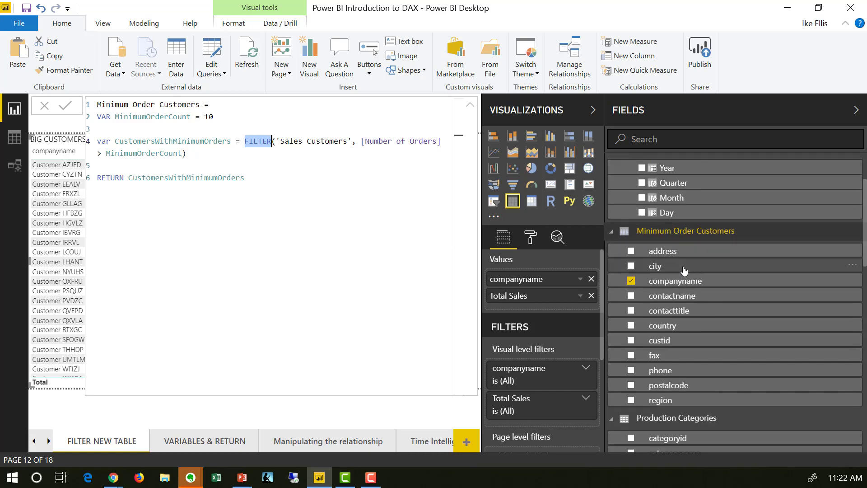
mouse_move(659, 256)
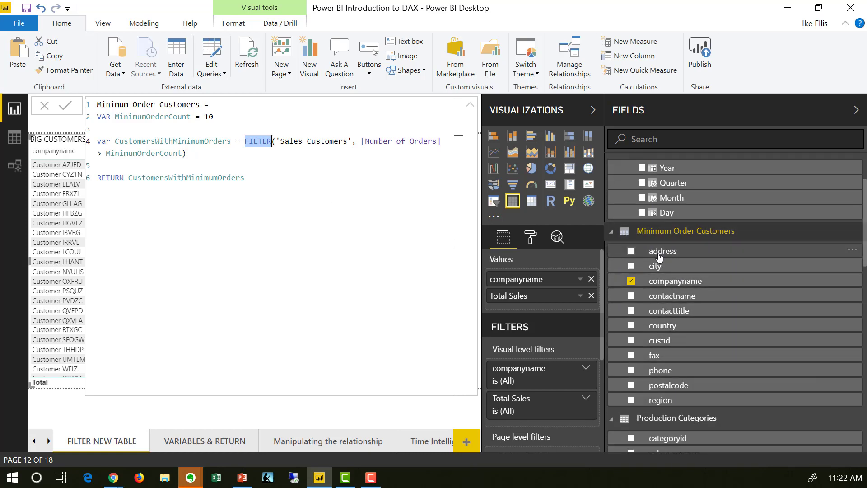
Scroll the Fields pane down to the Sales Customers table.
scroll(down, 3)
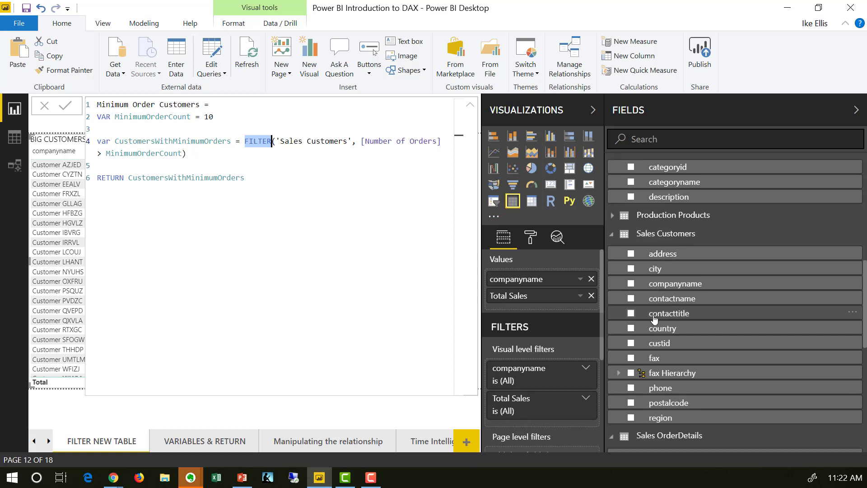
mouse_move(709, 412)
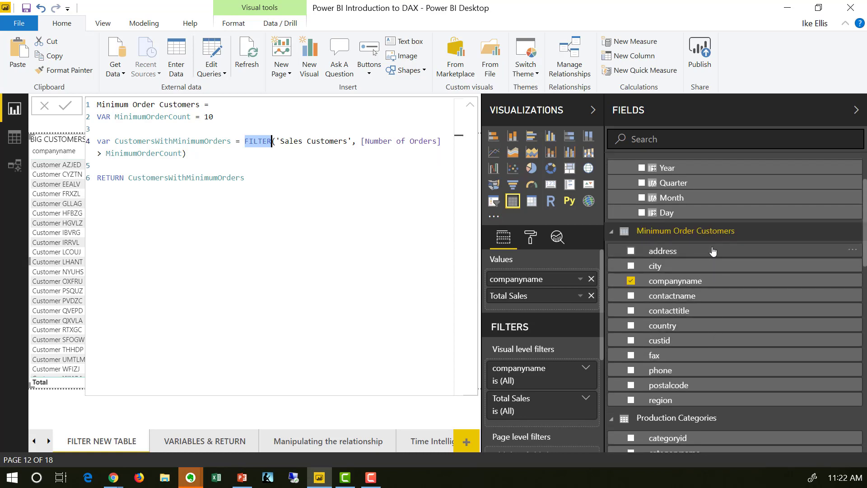
mouse_move(726, 295)
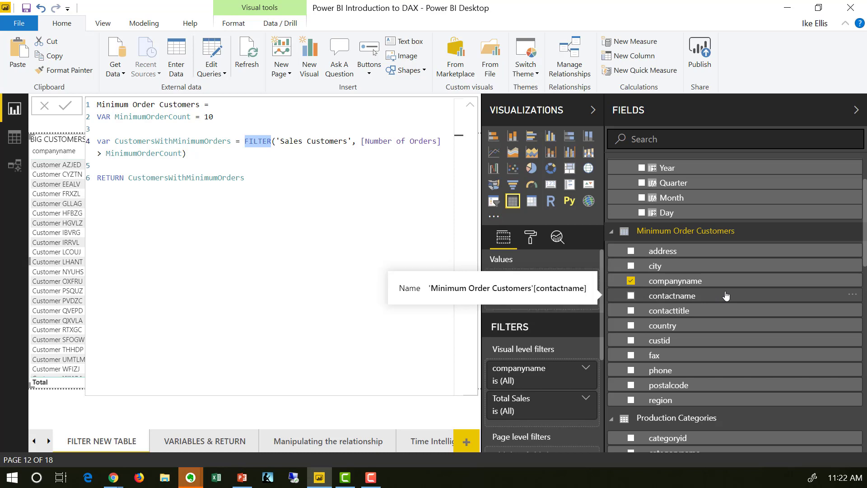
scroll(down, 3)
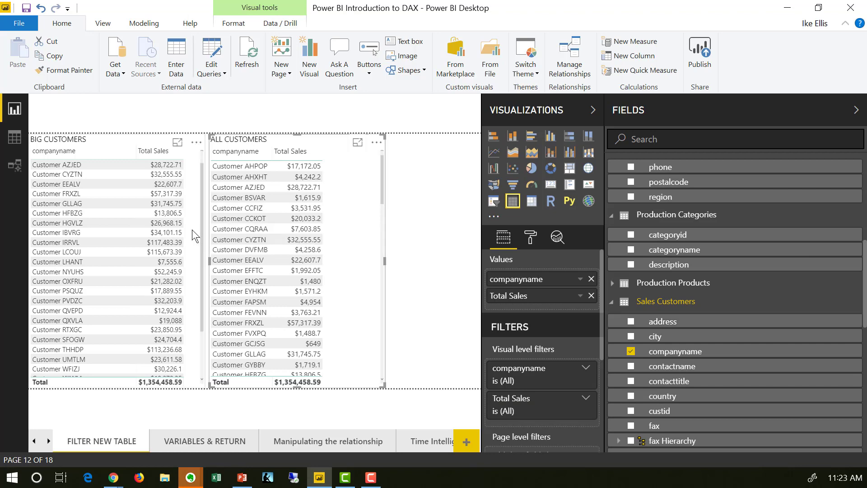
click(56, 164)
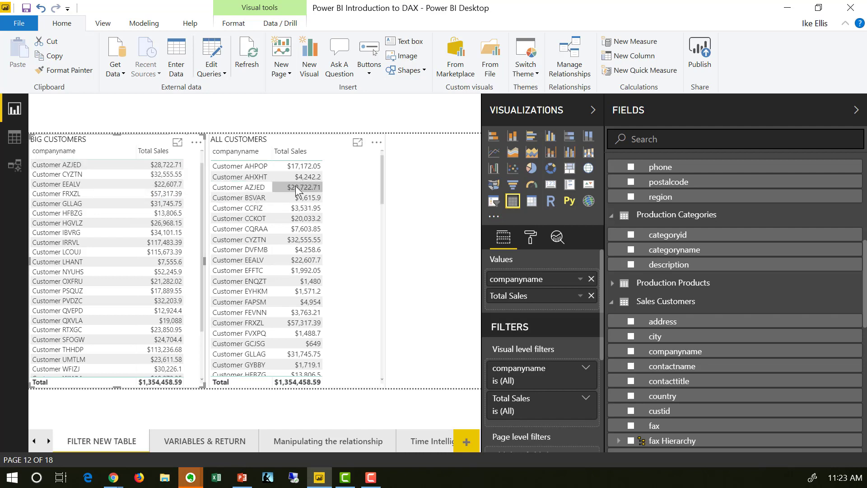
mouse_move(268, 166)
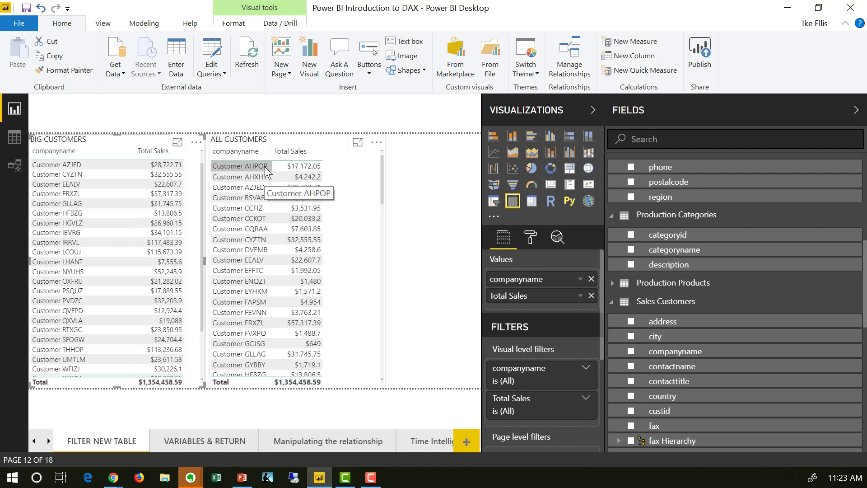
mouse_move(331, 180)
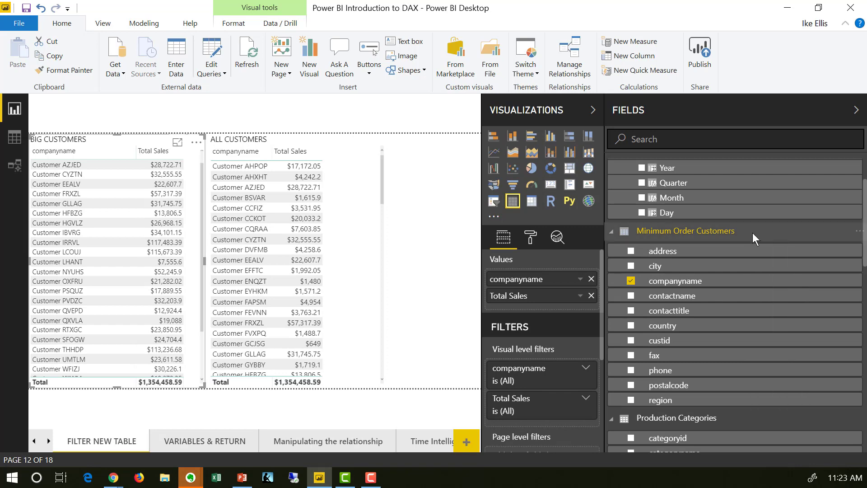
Start a new measure under Minimum Order Customers, then highlight the returned variable CustomersWithMinimumOrders.
click(632, 42)
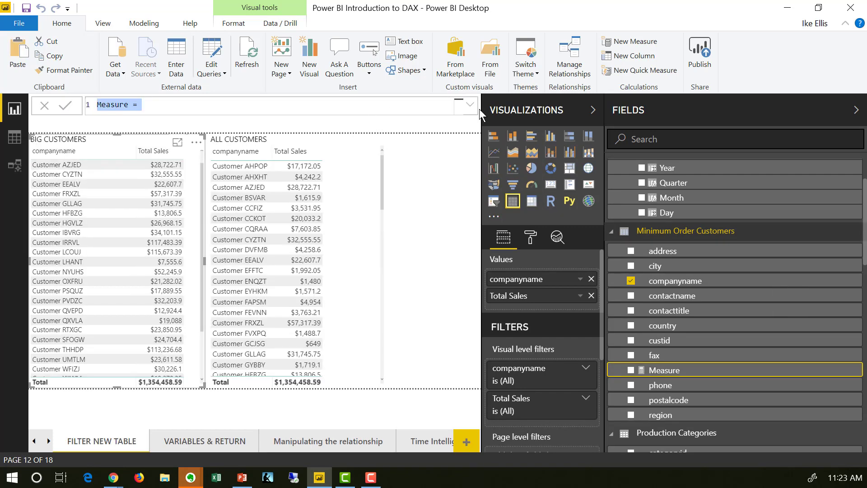
click(468, 102)
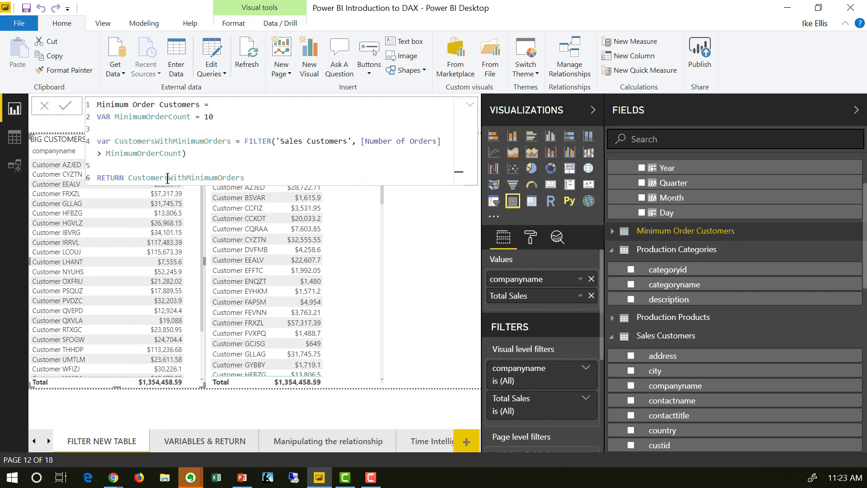
double_click(186, 178)
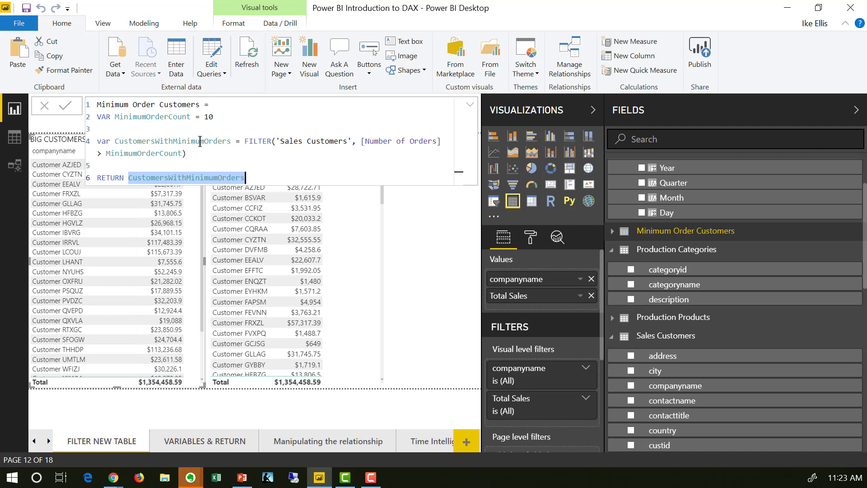
mouse_move(144, 127)
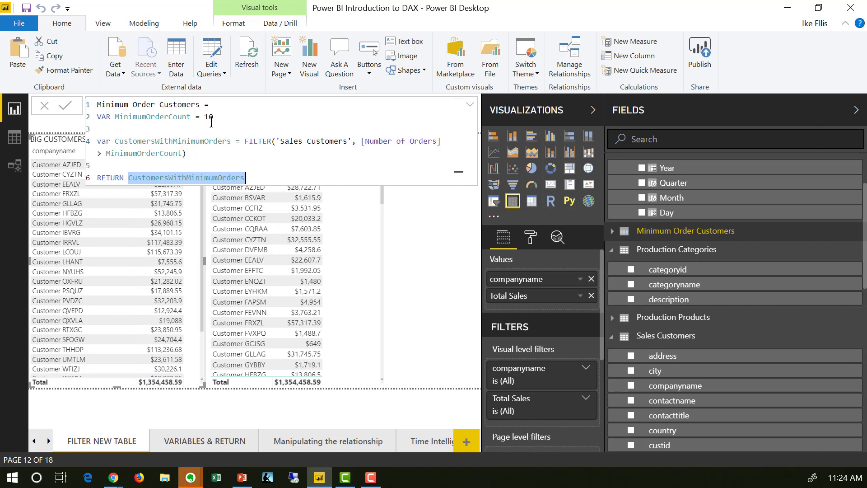
mouse_move(570, 295)
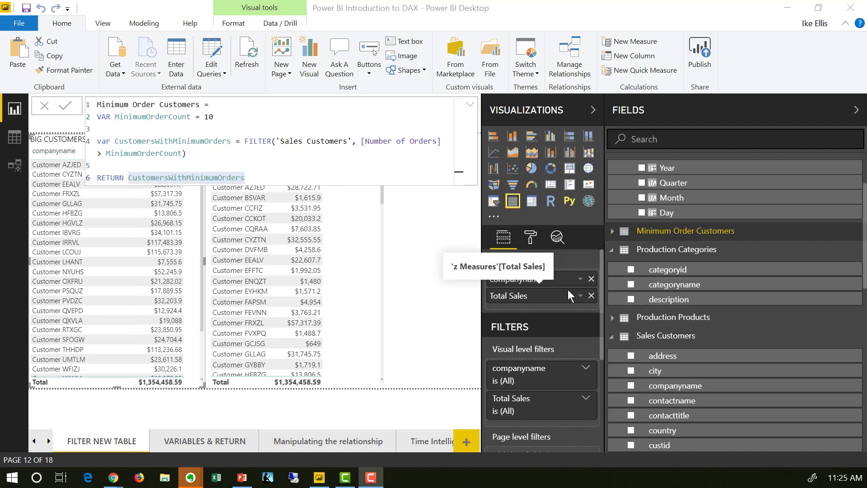